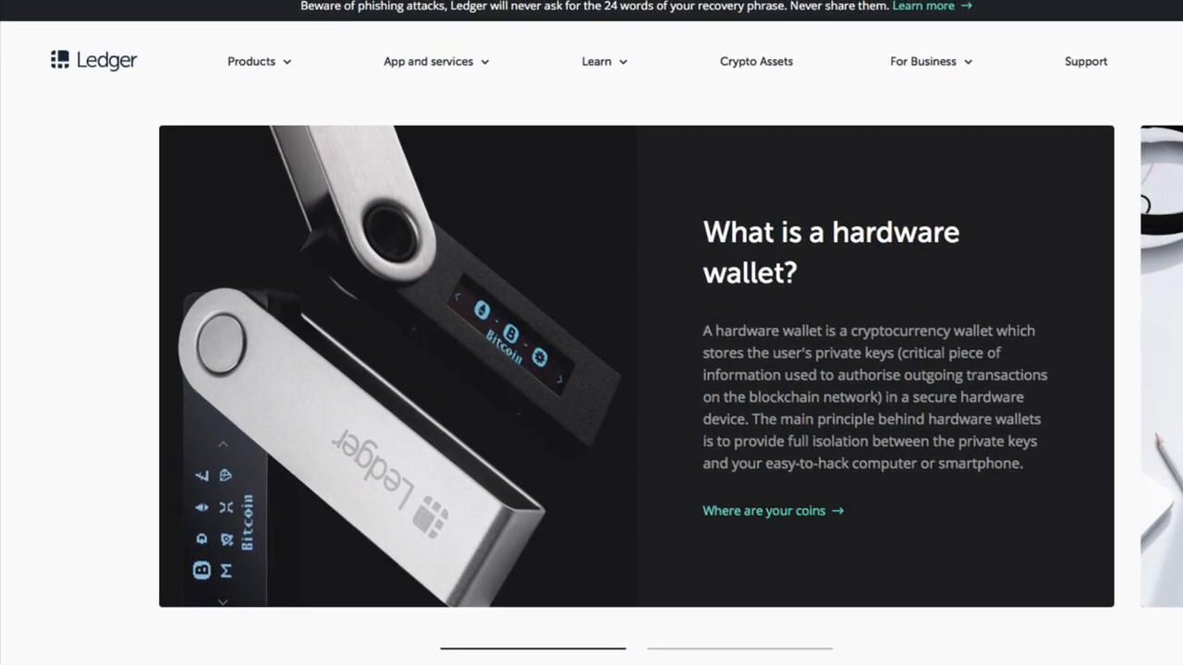
Step: Launch Ledger Live and show the Accounts page listing the Polkadot account
scroll("down", 3)
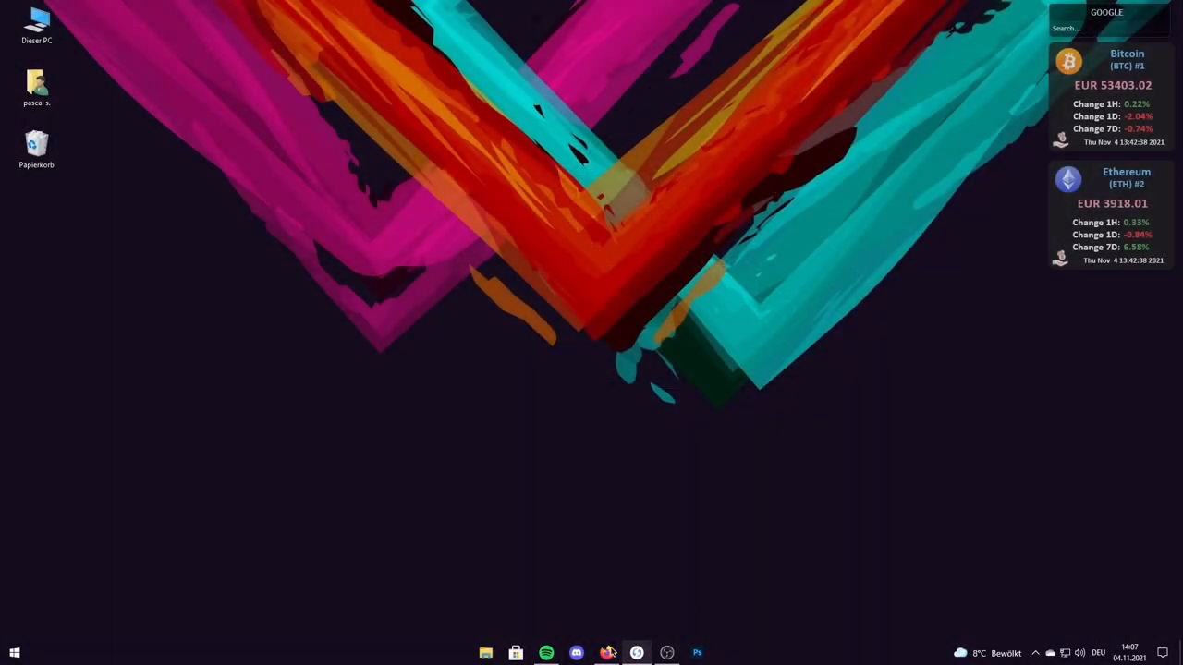
left_click(637, 651)
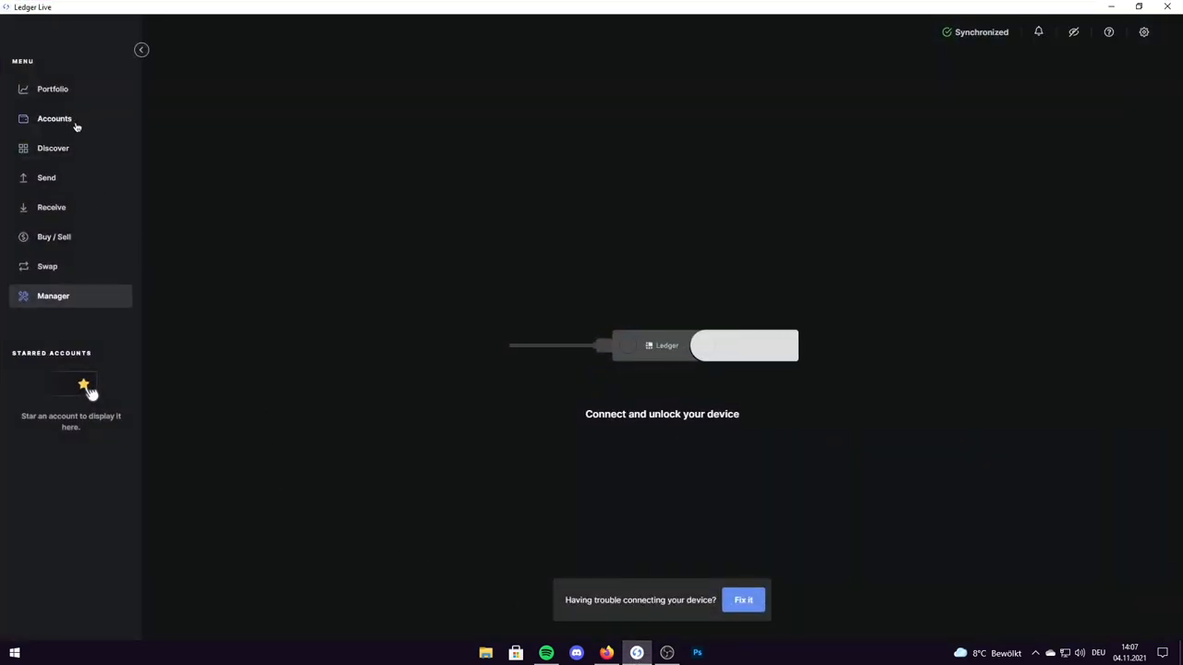
left_click(53, 118)
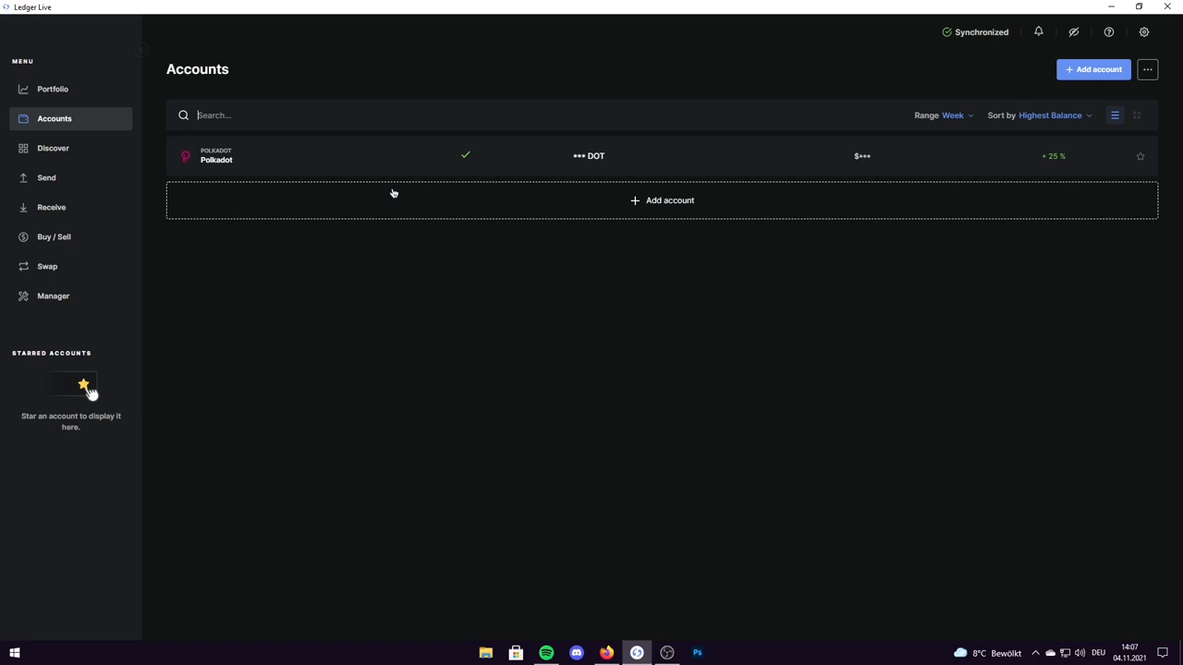
Step: Begin adding an account with Ethereum (ETH) as the crypto asset and continue
left_click(662, 200)
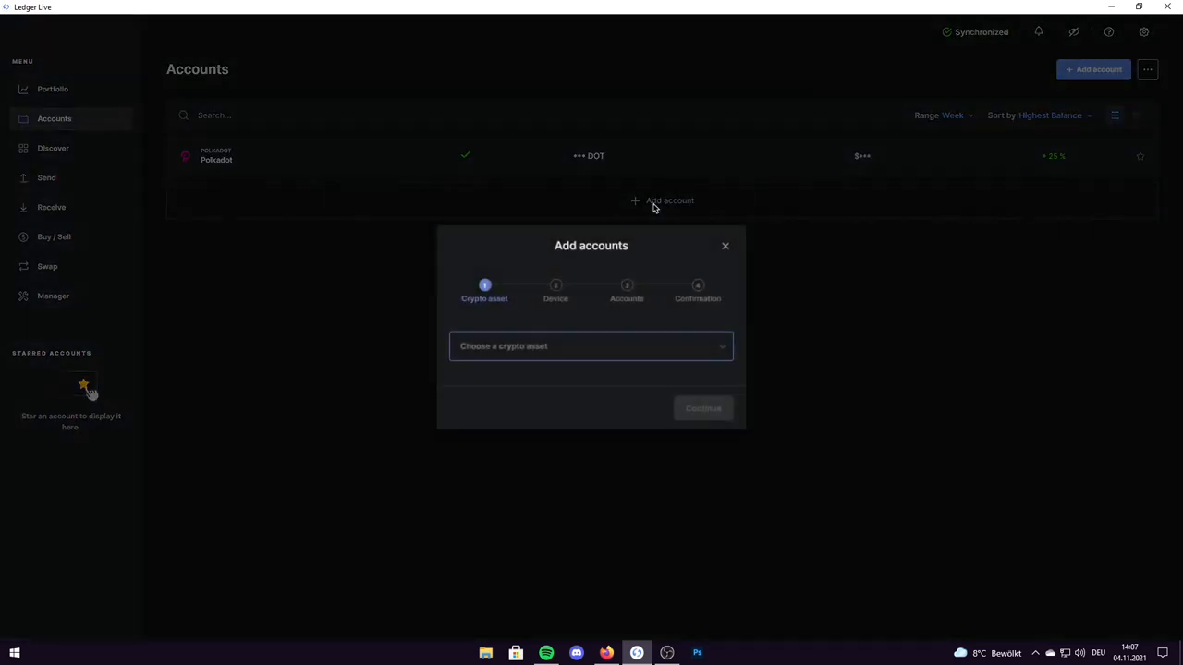
left_click(590, 347)
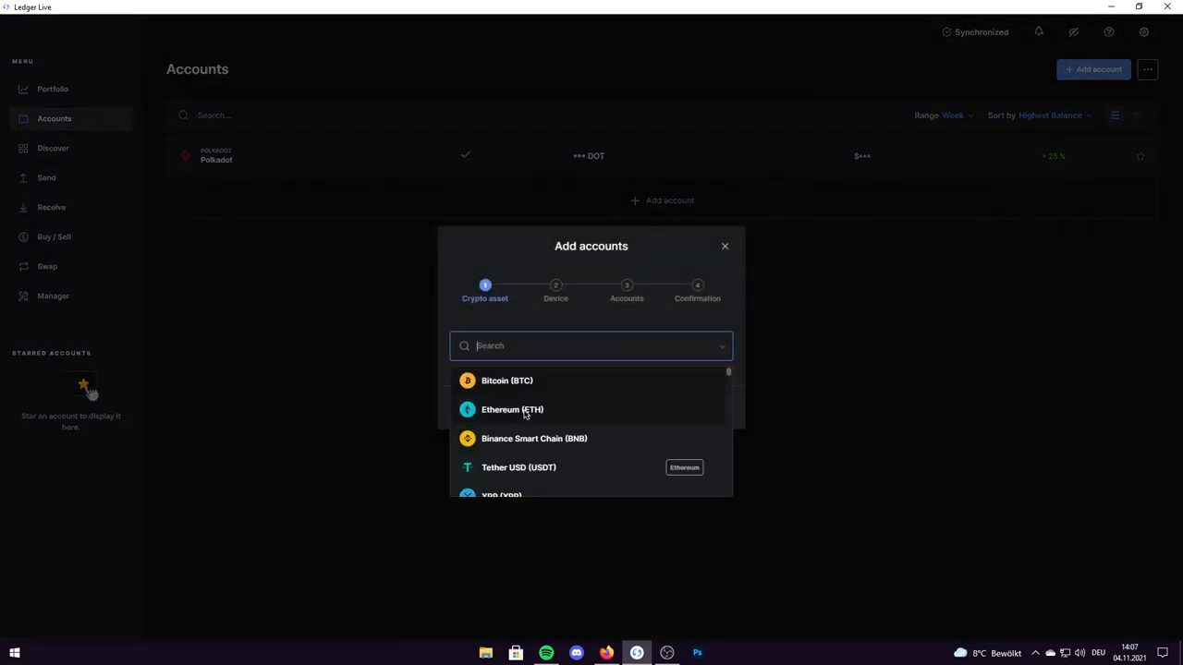
mouse_move(500, 417)
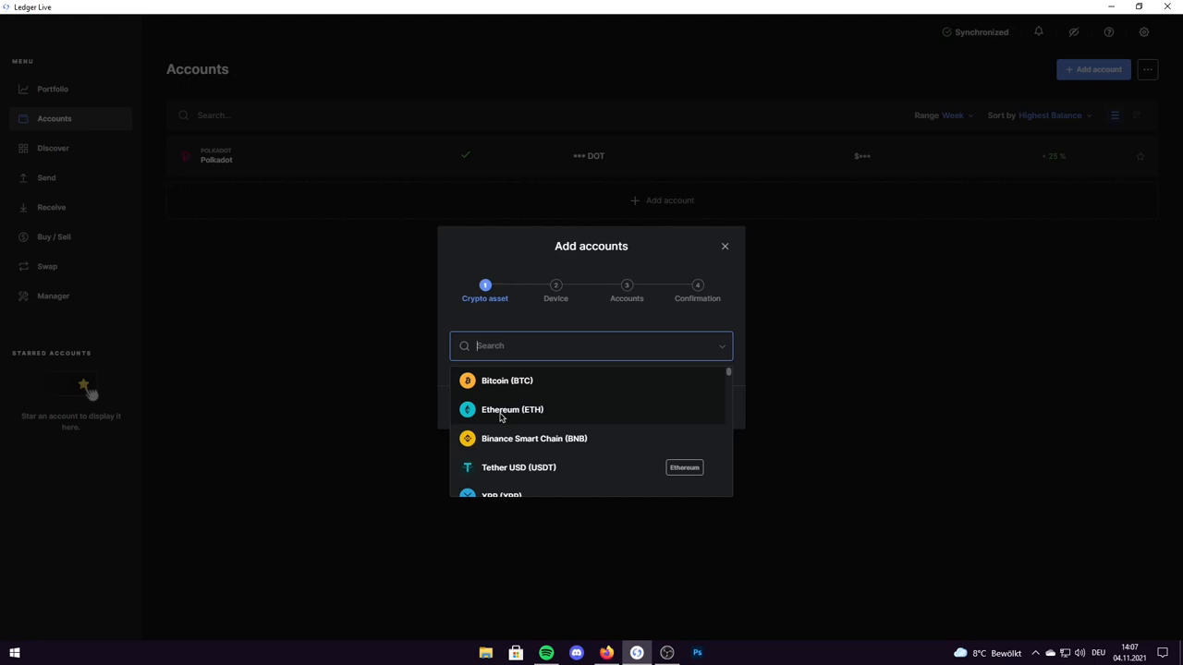
mouse_move(521, 415)
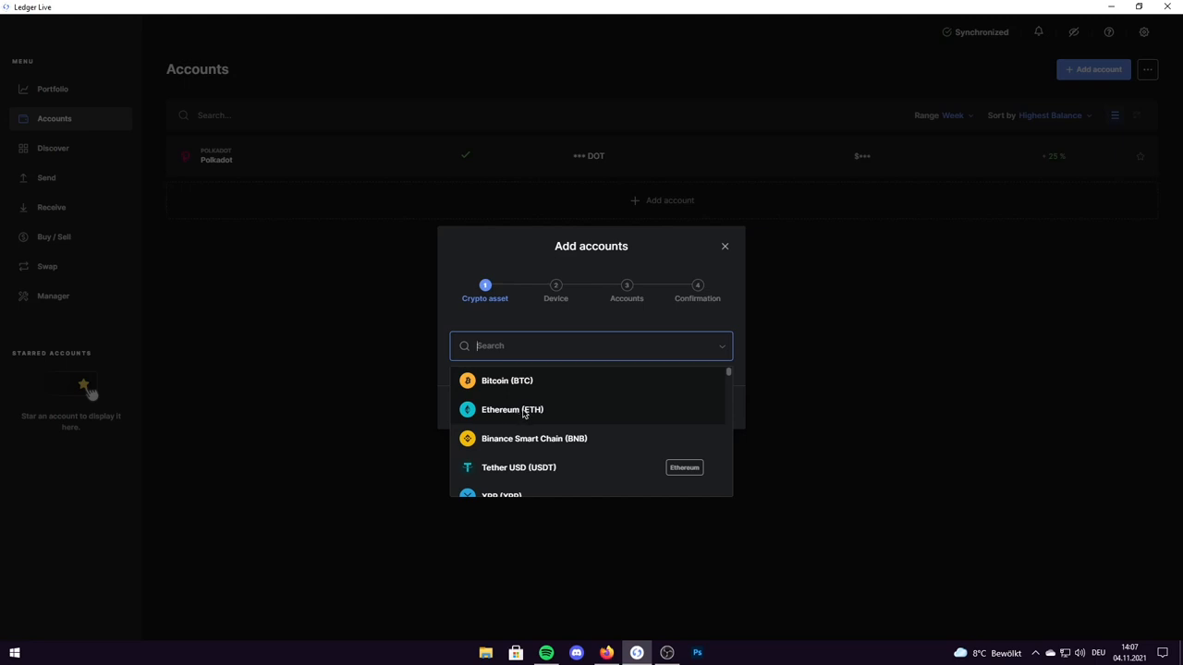
left_click(512, 409)
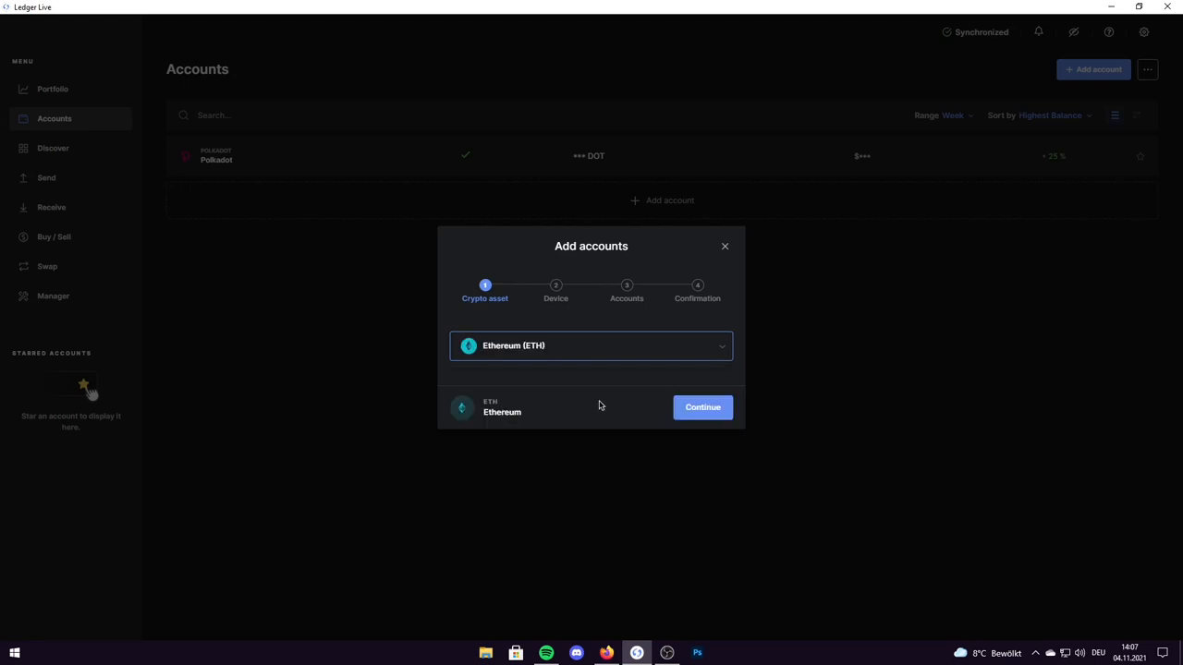
left_click(702, 407)
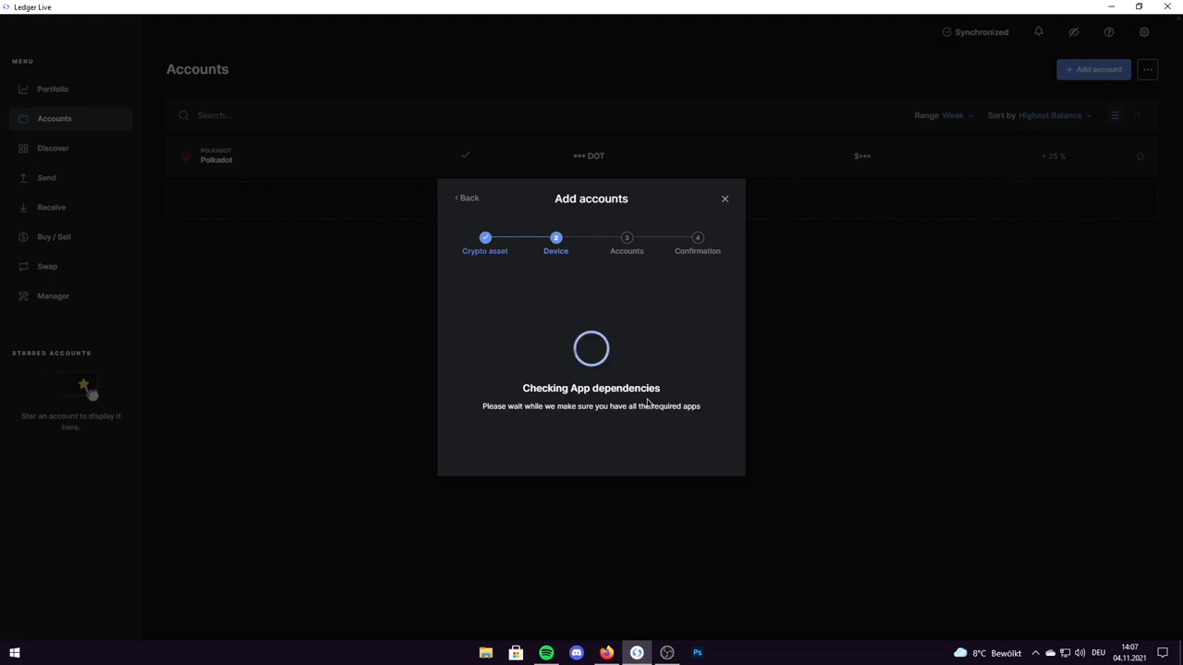
mouse_move(733, 57)
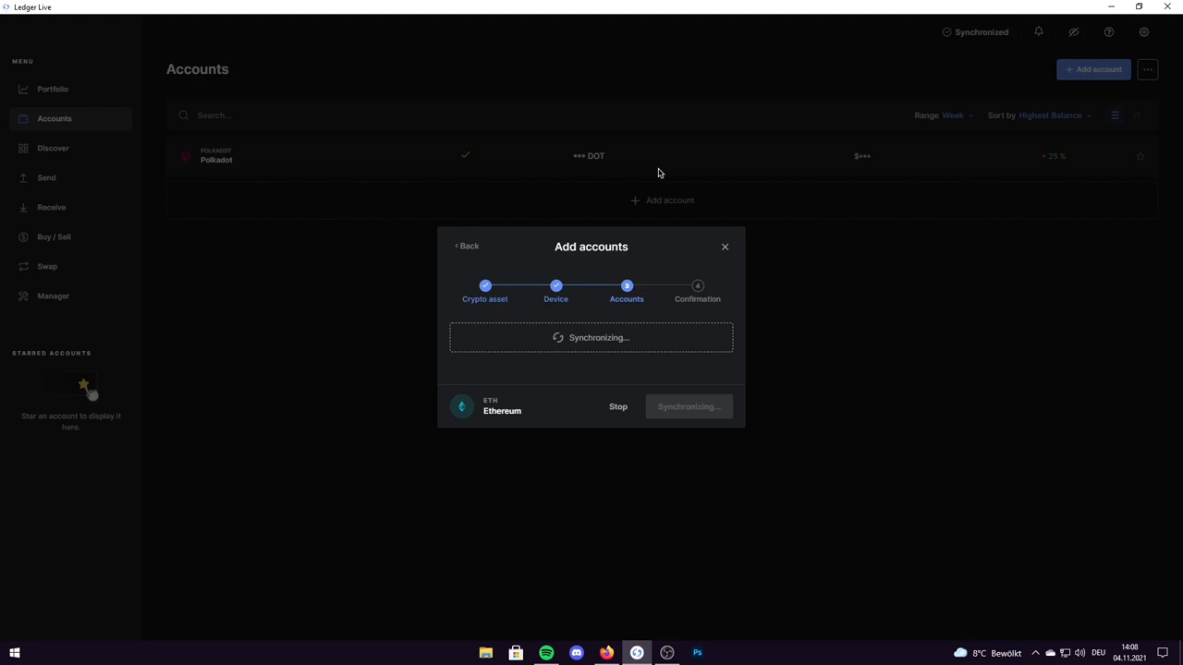
mouse_move(717, 305)
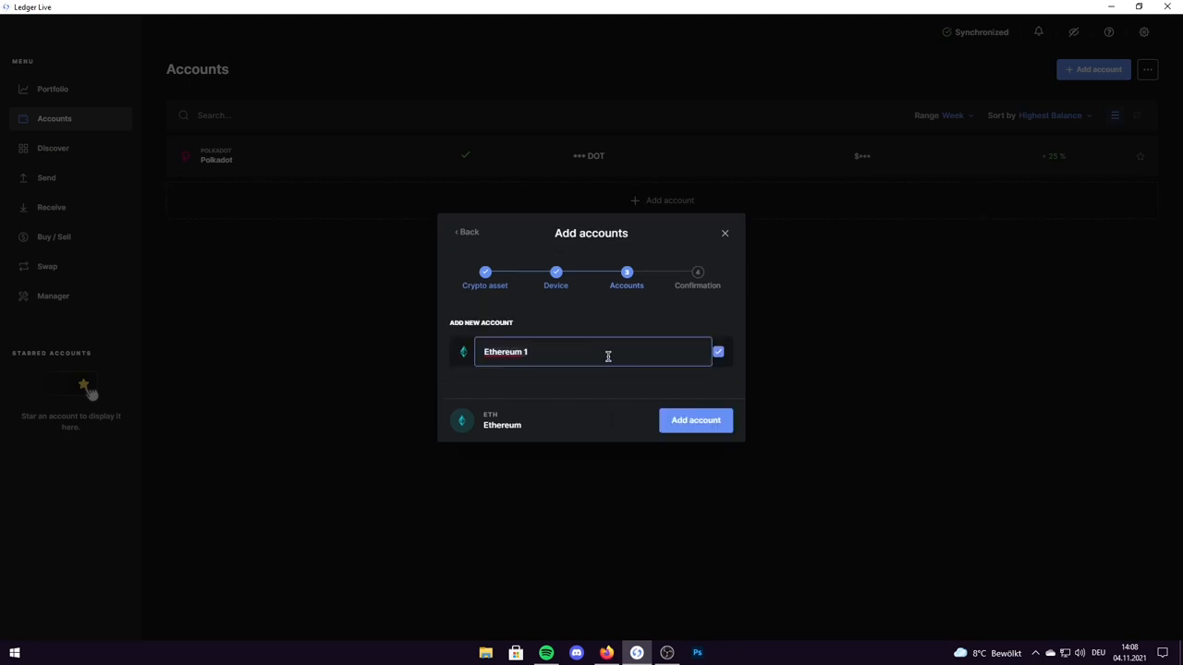
Step: Name the Ethereum account 'test' and add it
type("test")
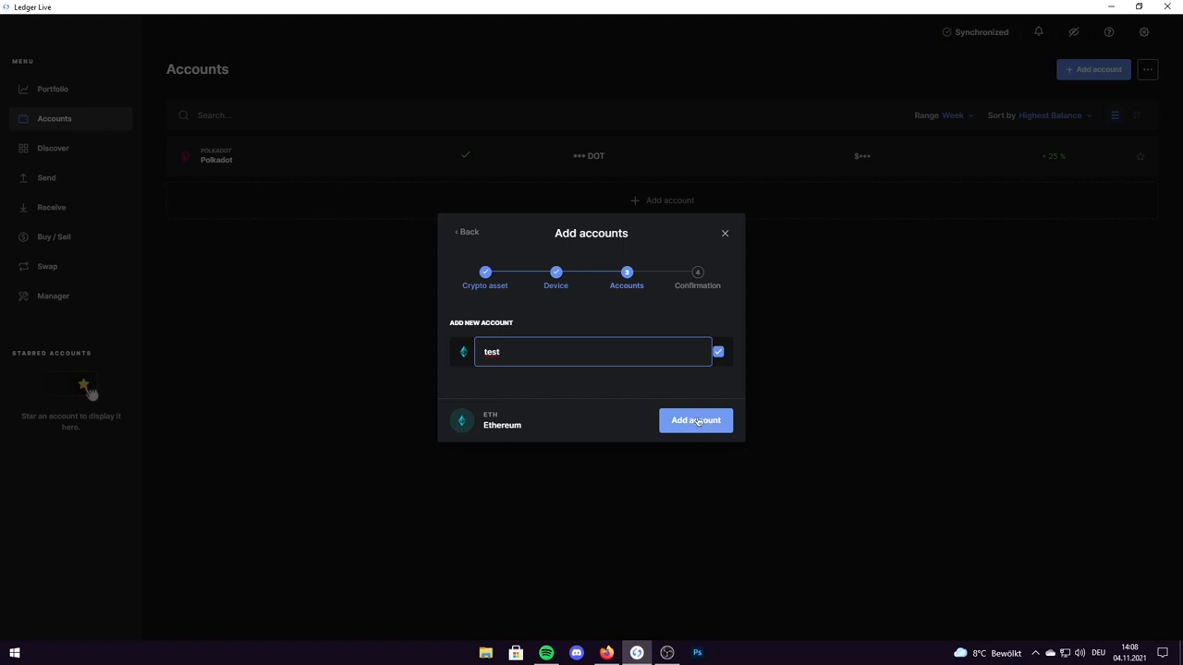
left_click(695, 420)
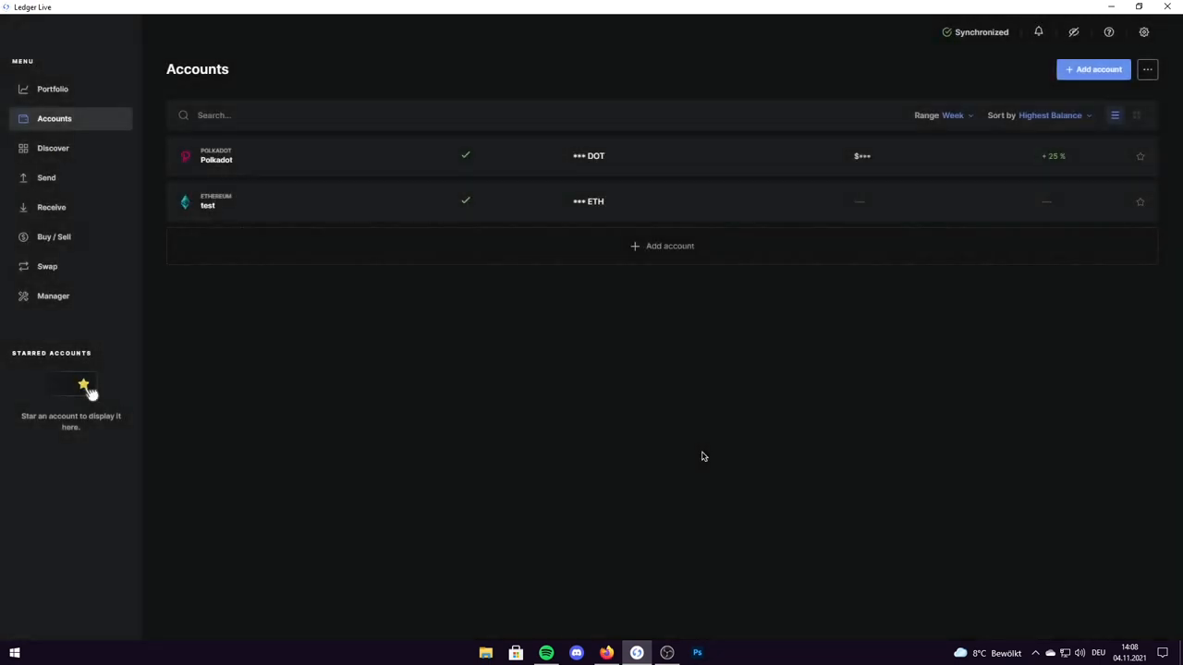
mouse_move(901, 206)
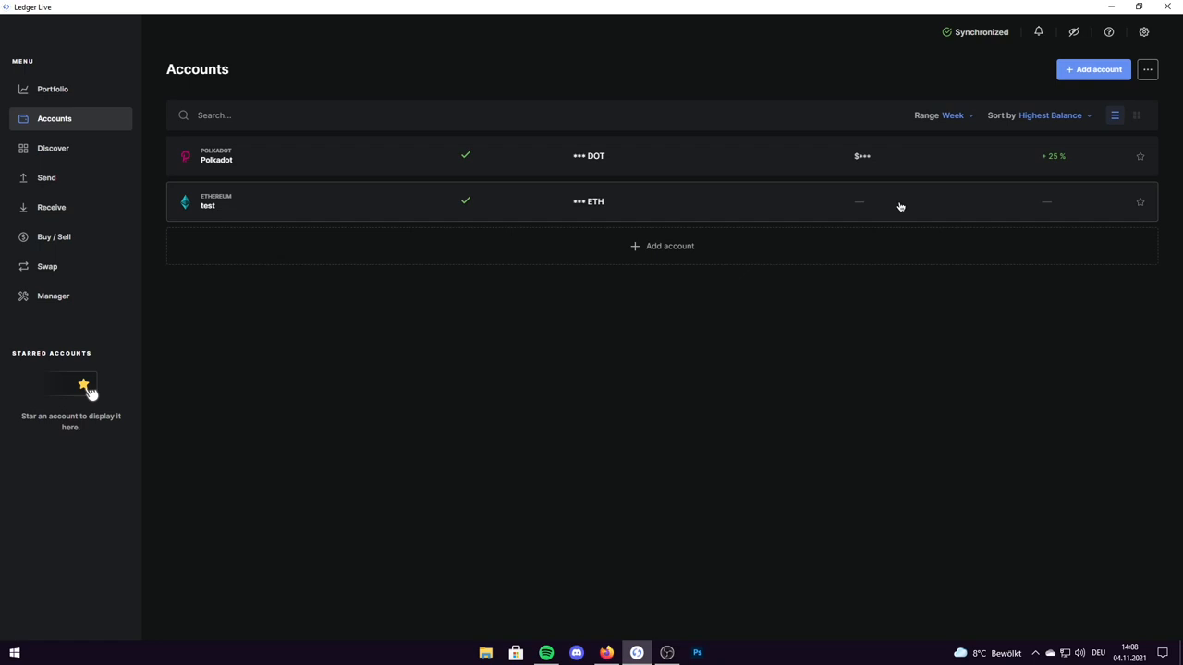
Step: Start another add-account flow, search 'shi' and select SHIBA INU (SHIB)
left_click(1094, 69)
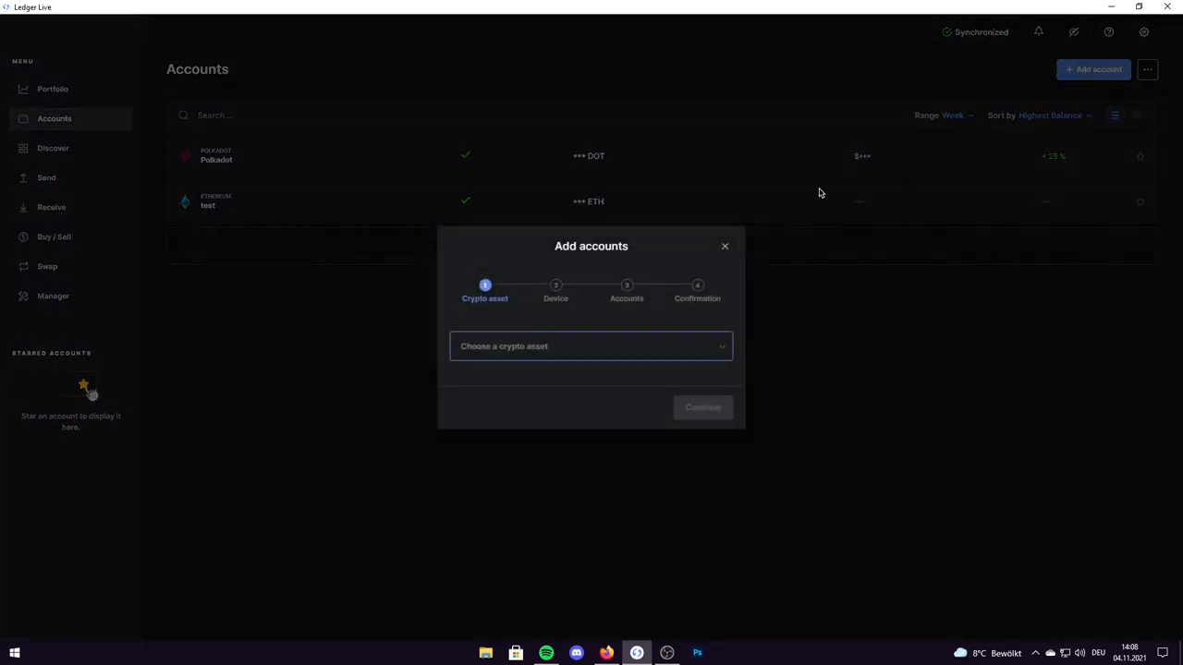
type("shiba")
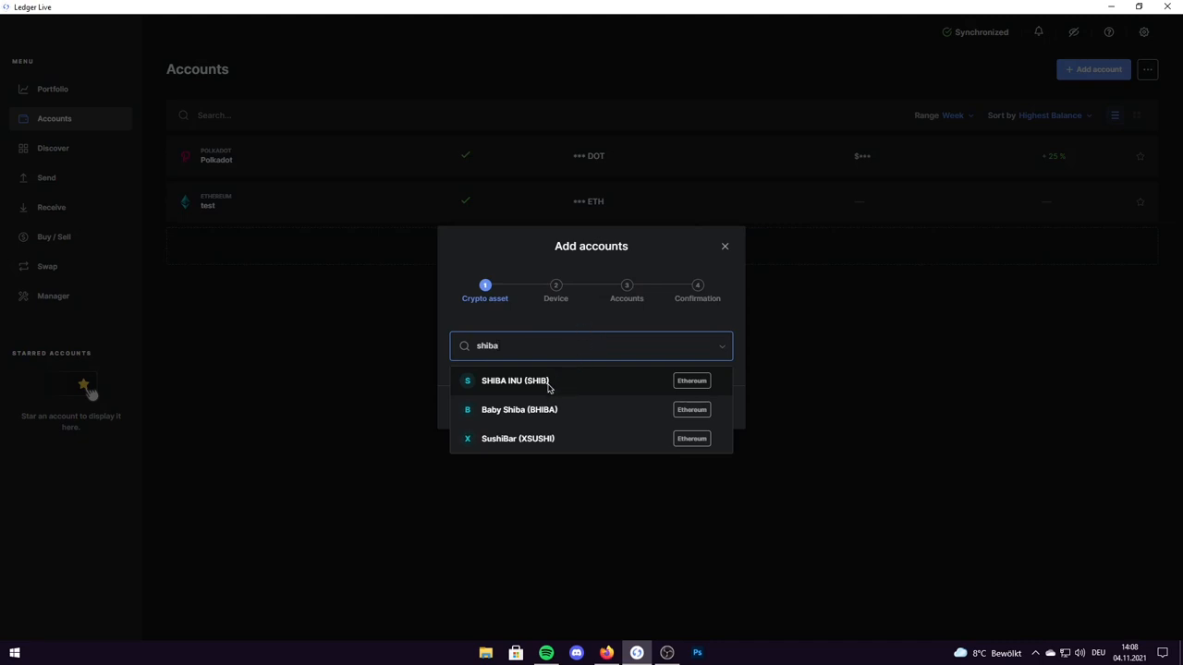
mouse_move(543, 384)
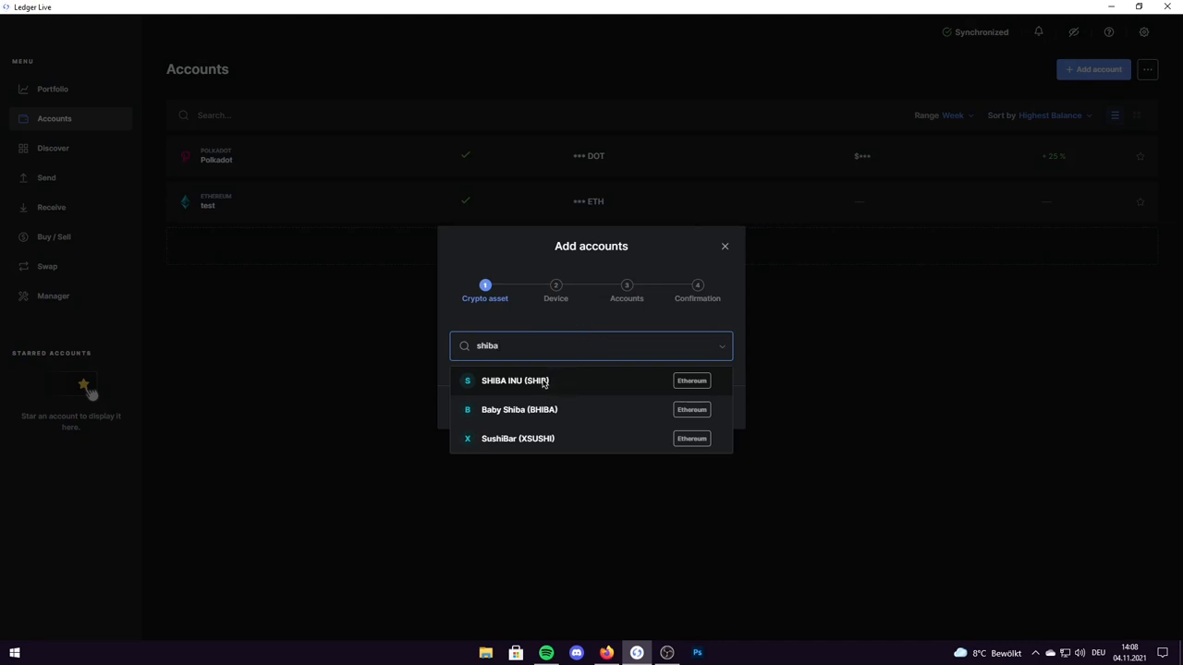
left_click(543, 381)
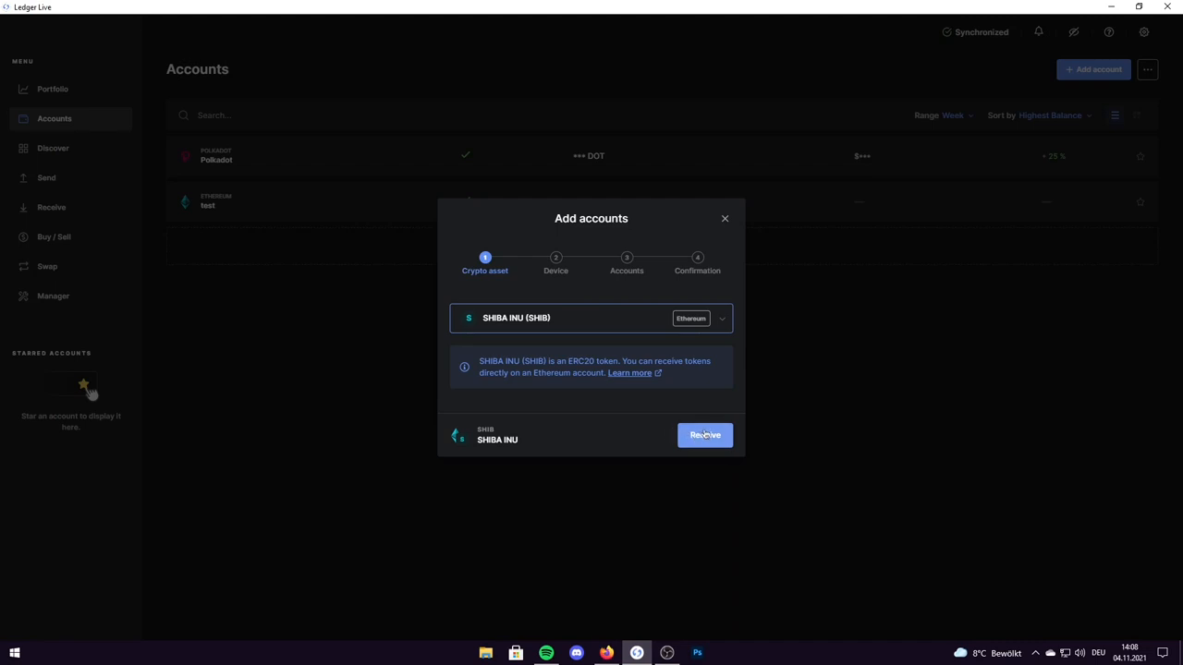
Step: Choose Receive for SHIB and open the Account to credit list to select 'test'
left_click(704, 436)
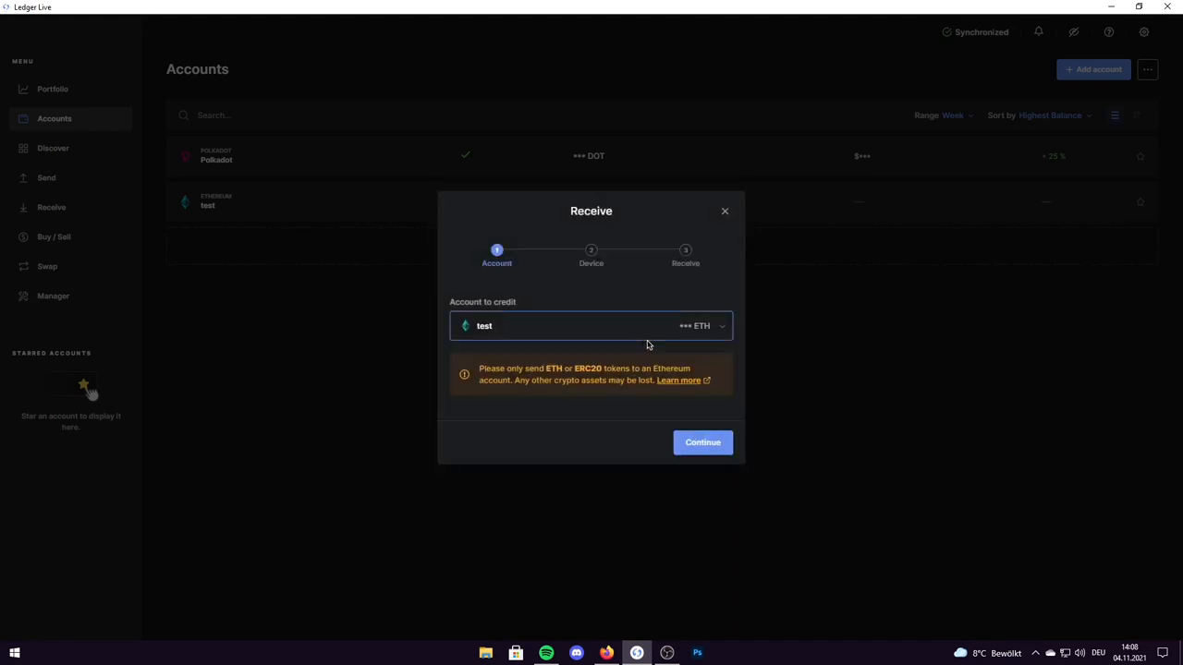
left_click(591, 325)
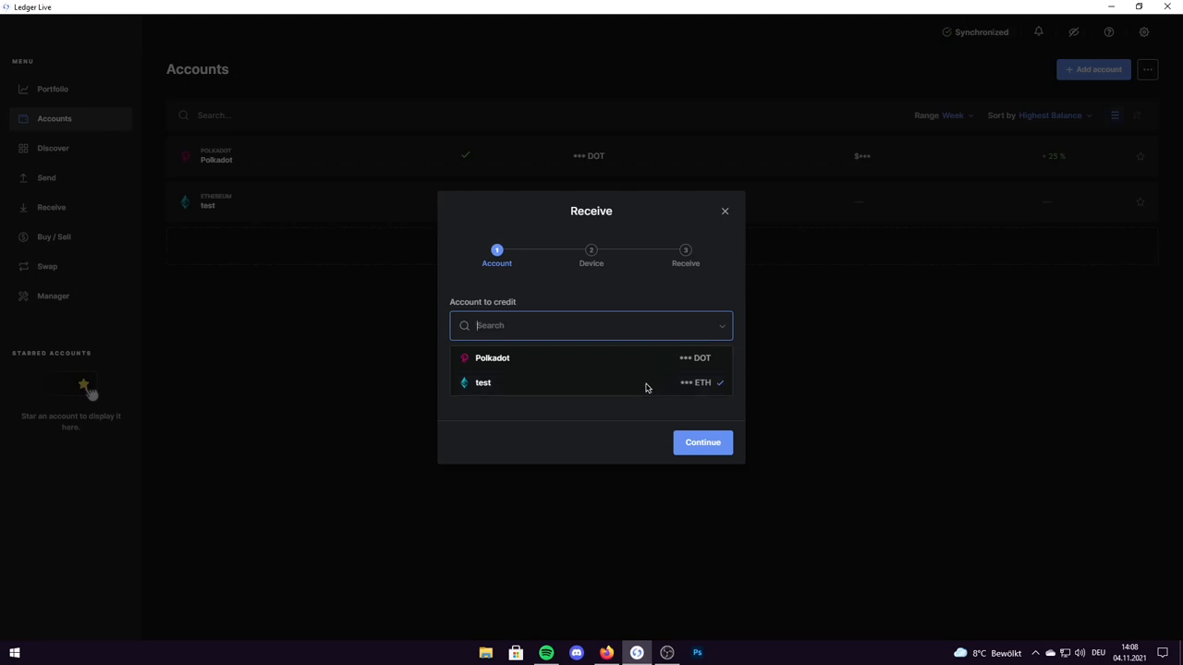
mouse_move(641, 385)
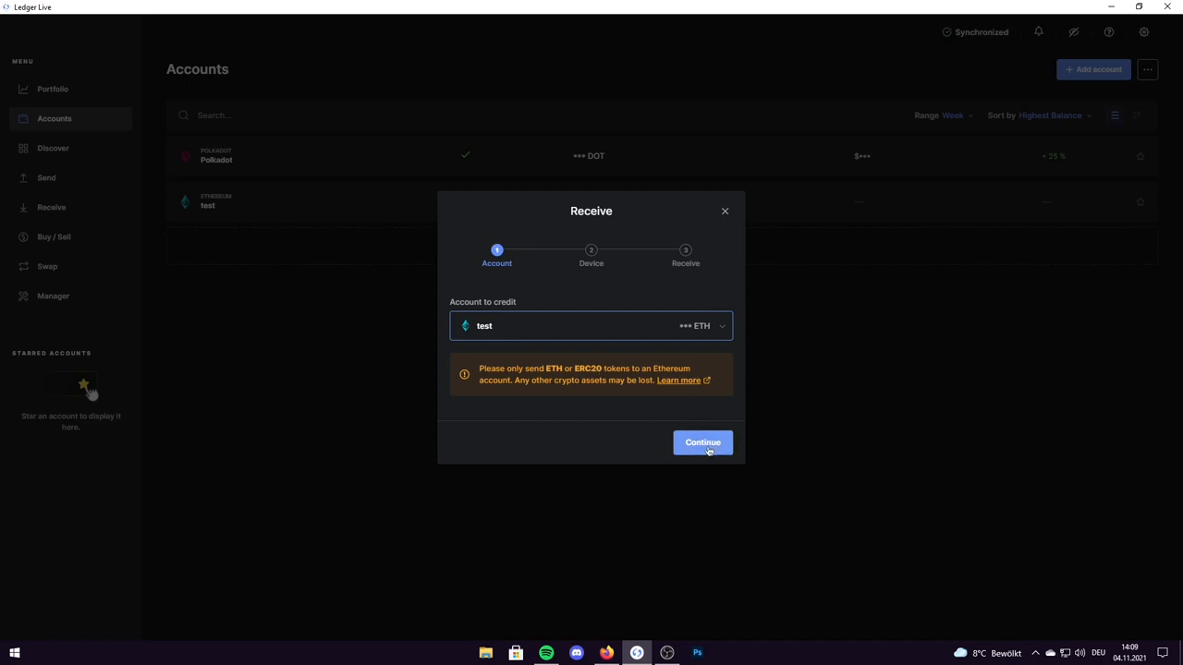
Step: Continue with account 'test' to the device address verification step
left_click(702, 443)
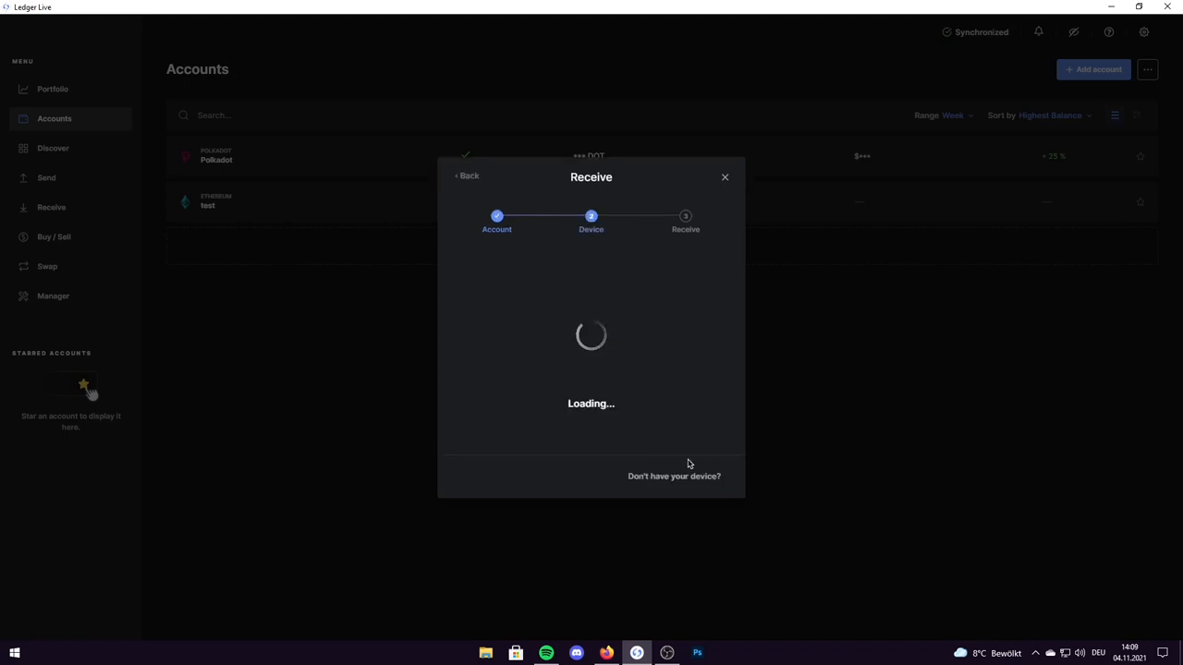
mouse_move(682, 437)
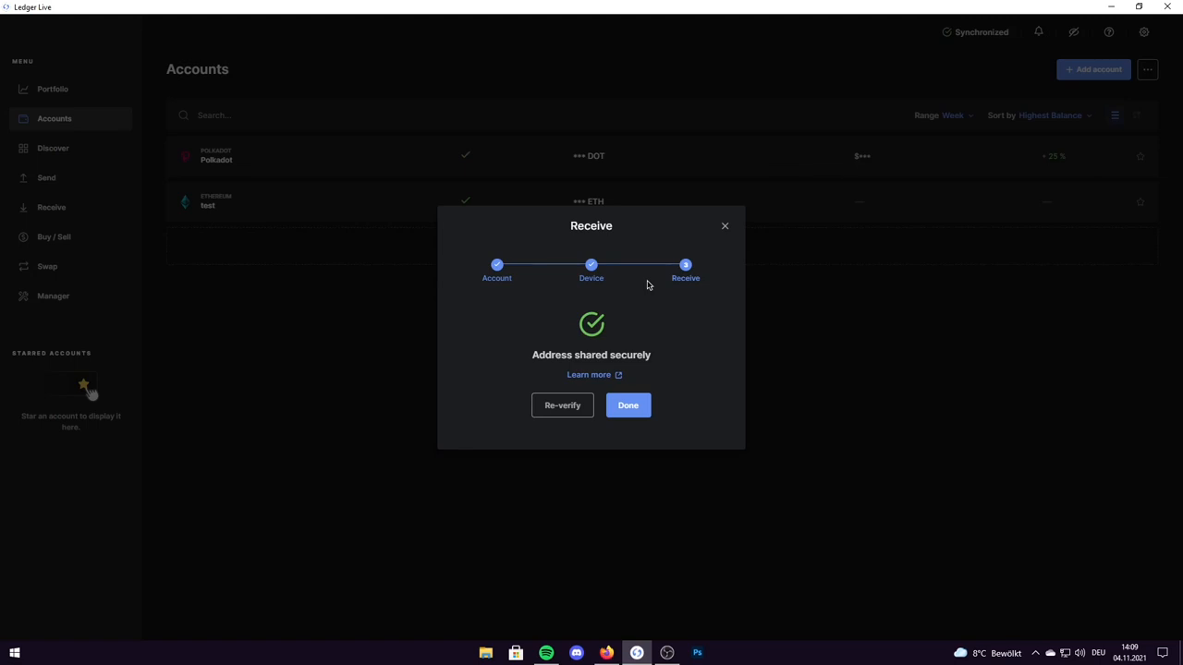
Step: Click Done to close the Receive dialog
left_click(628, 405)
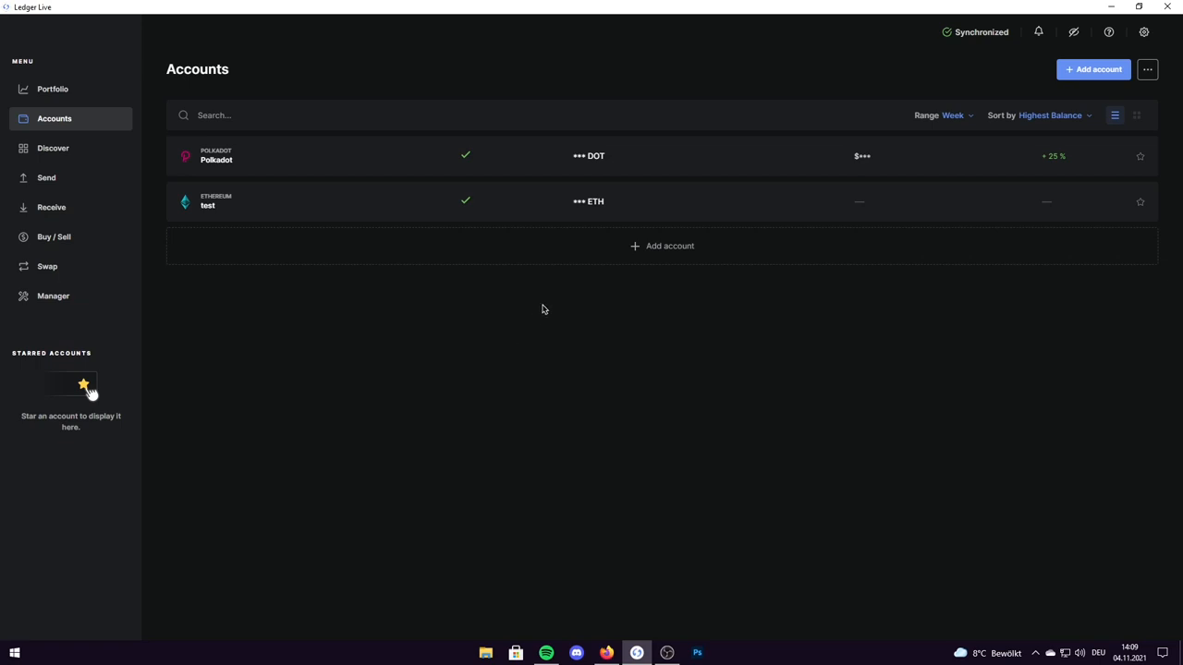
mouse_move(543, 296)
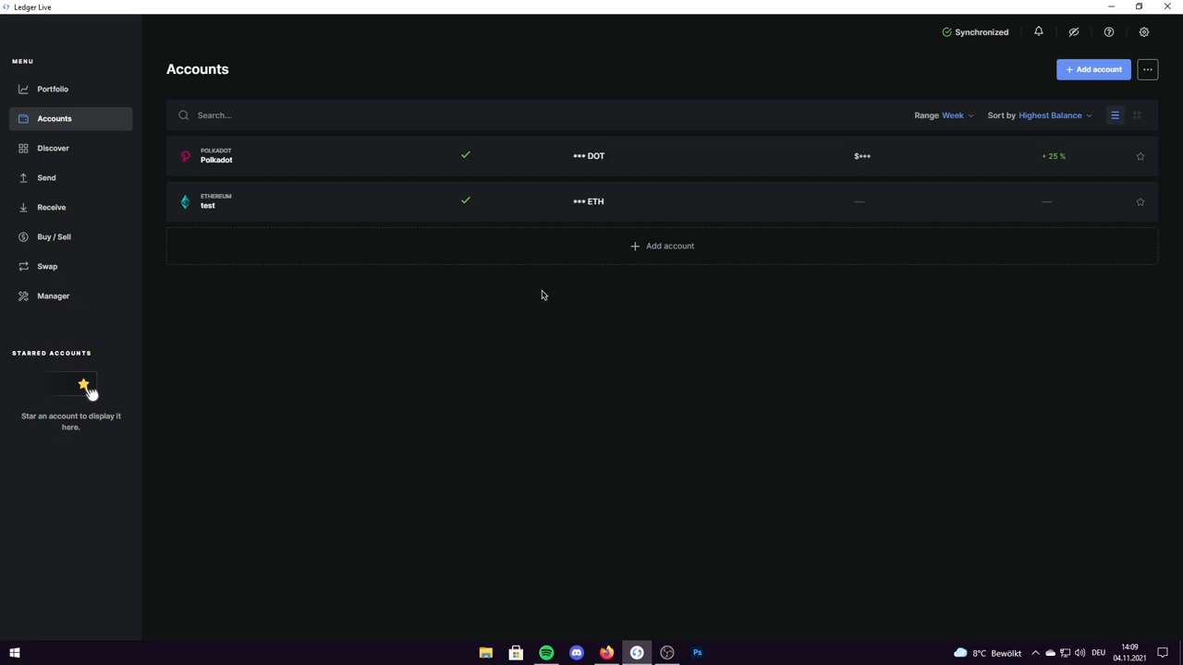